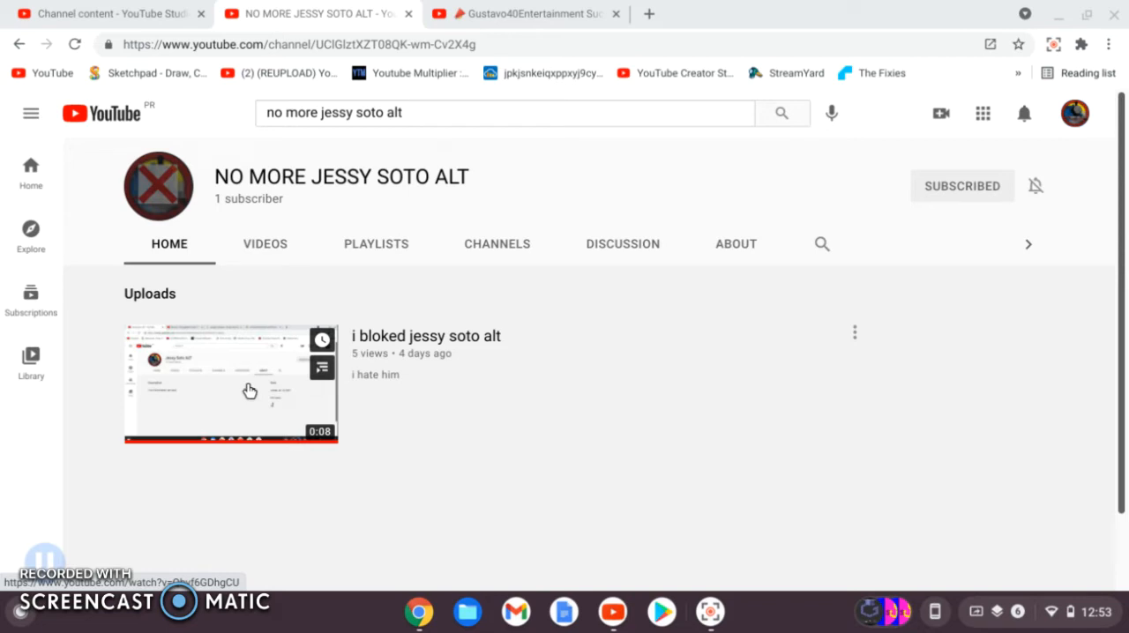
View the channel's uploaded video, then return to the channel page
click(231, 383)
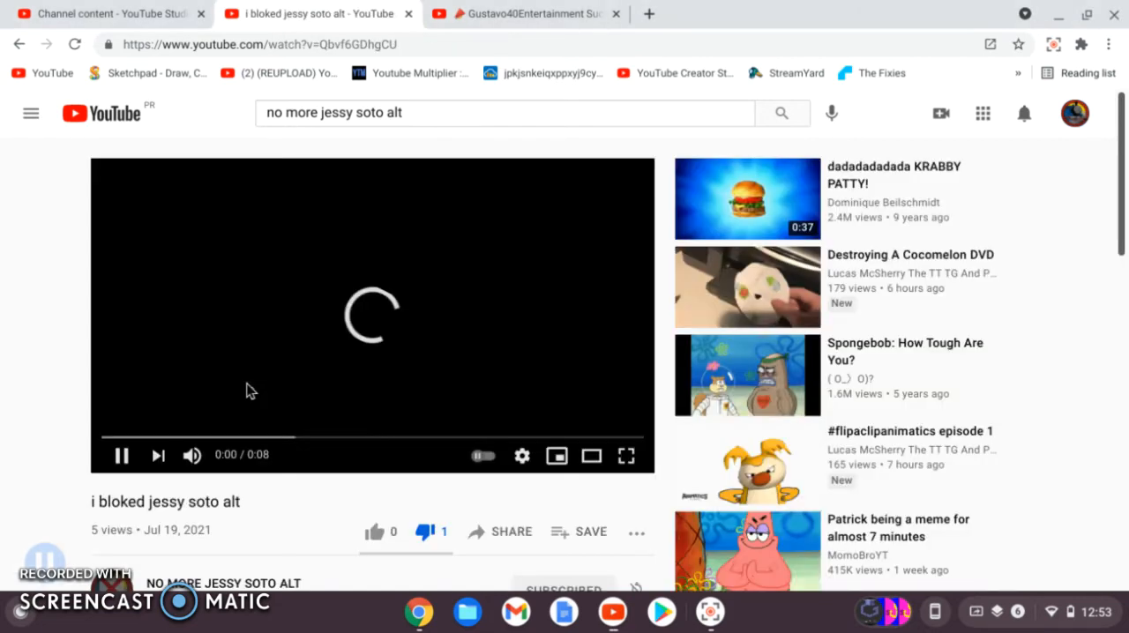
scroll(down, 3)
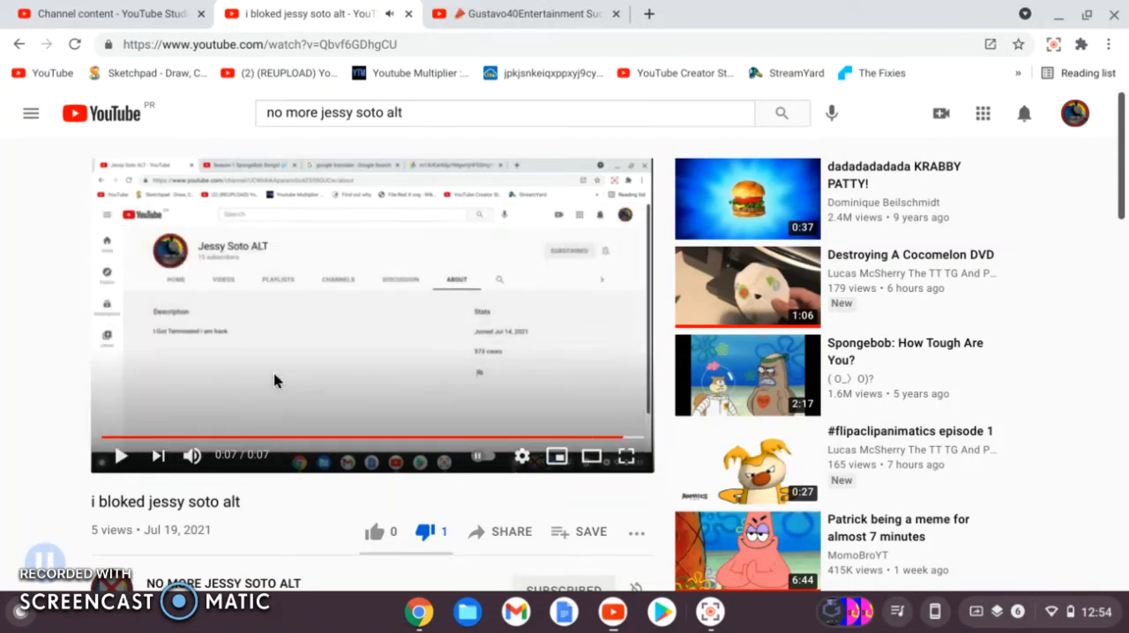
scroll(down, 3)
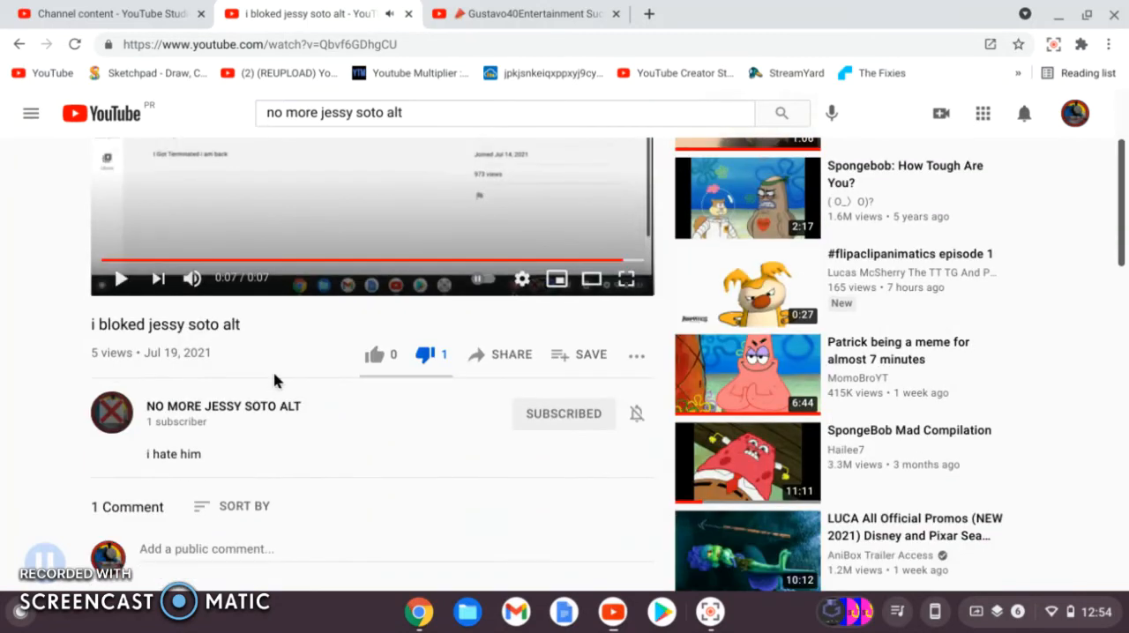
scroll(down, 3)
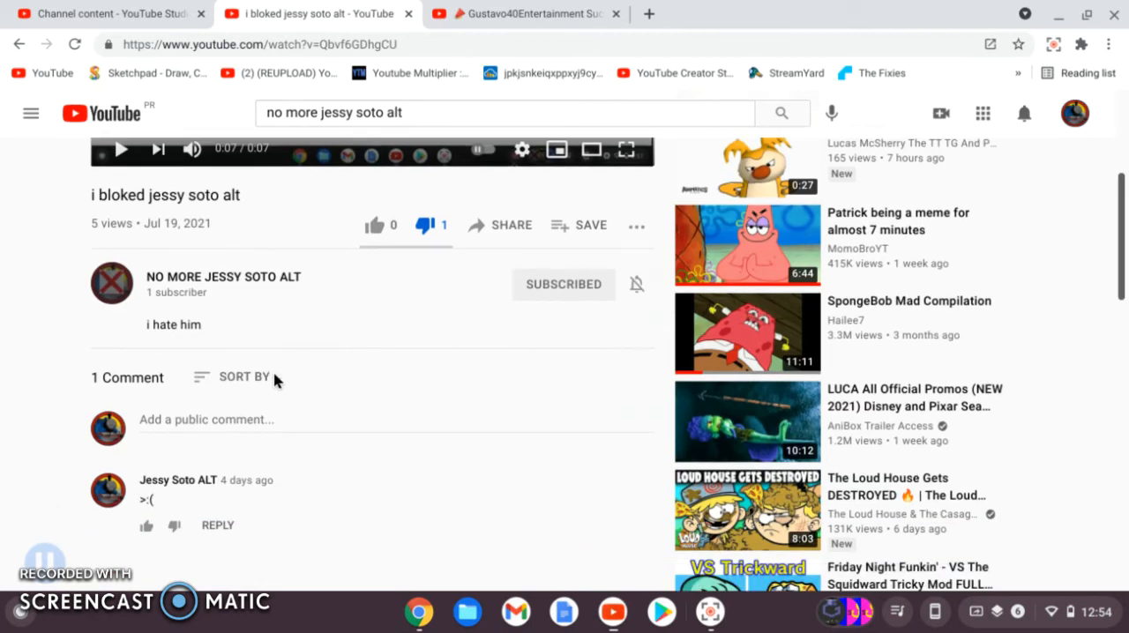
click(223, 275)
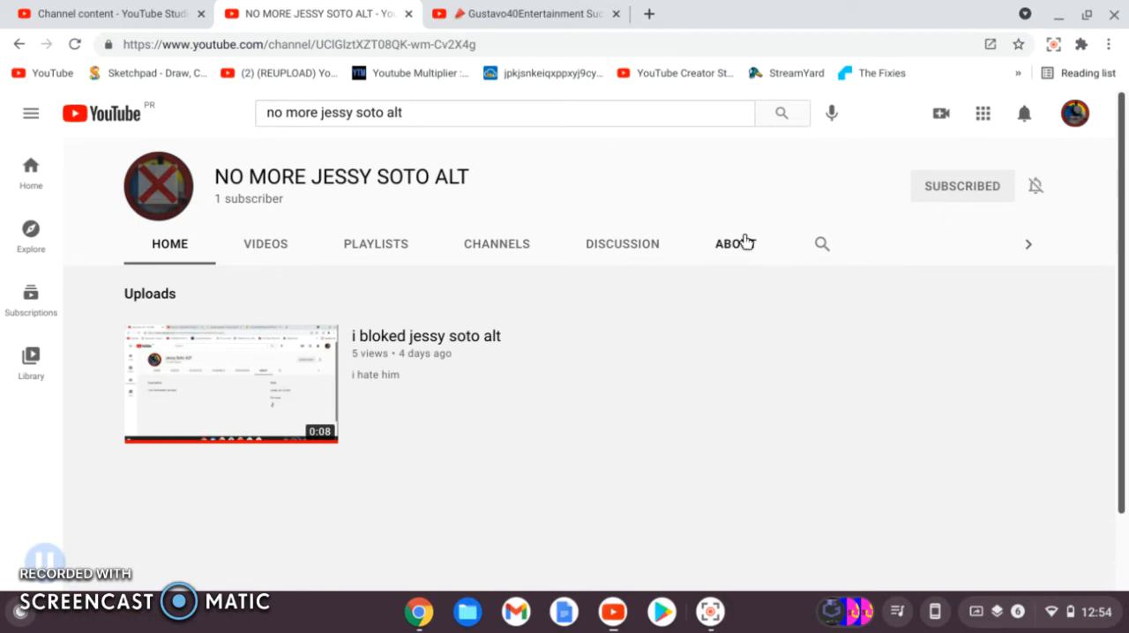
From the About page, start a 'Report user' report via the flag menu under Stats
click(734, 243)
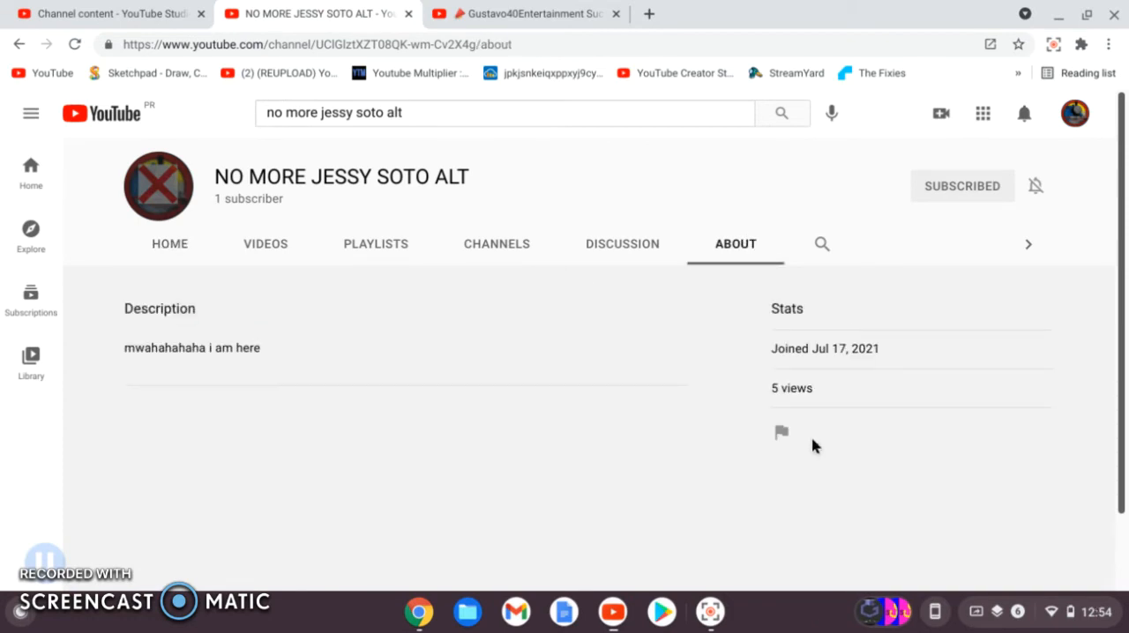
click(779, 432)
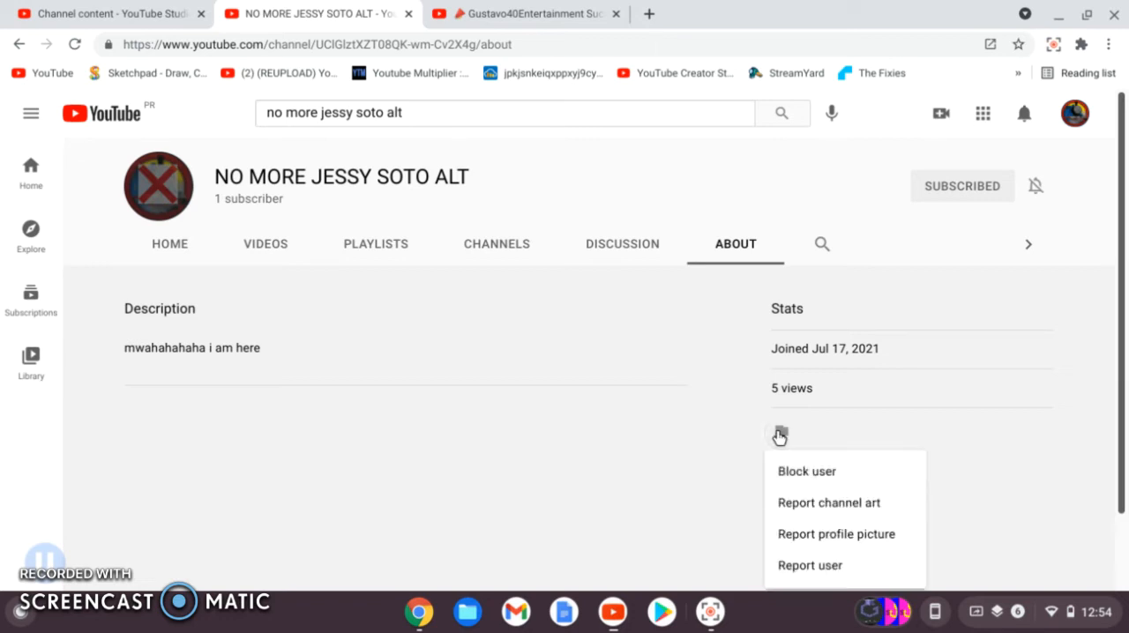
mouse_move(794, 490)
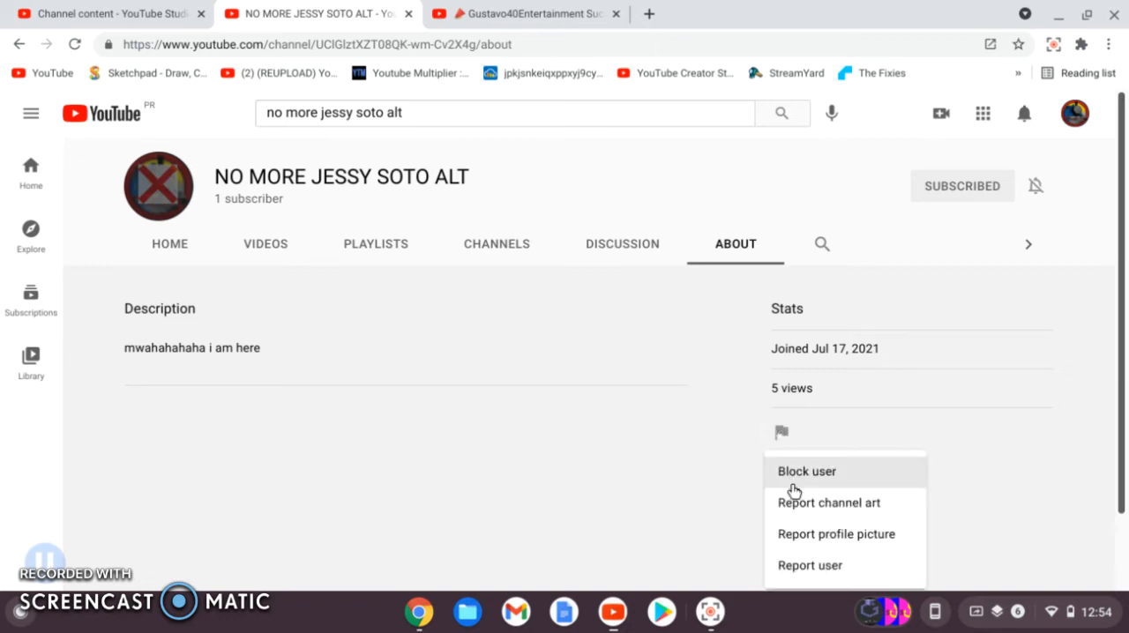
click(805, 471)
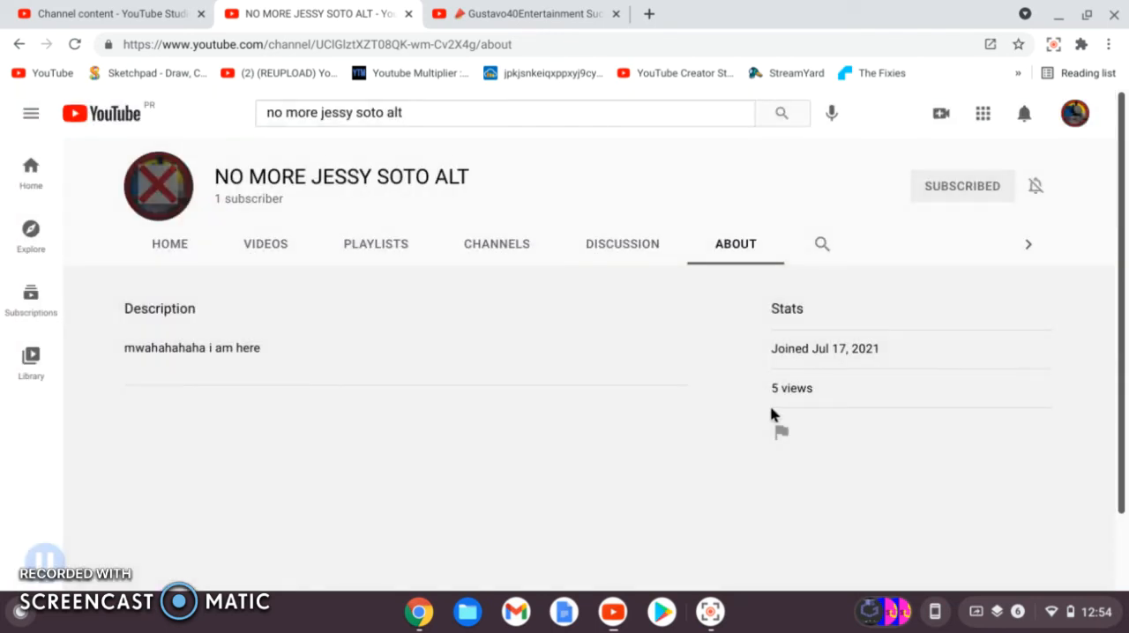
click(779, 432)
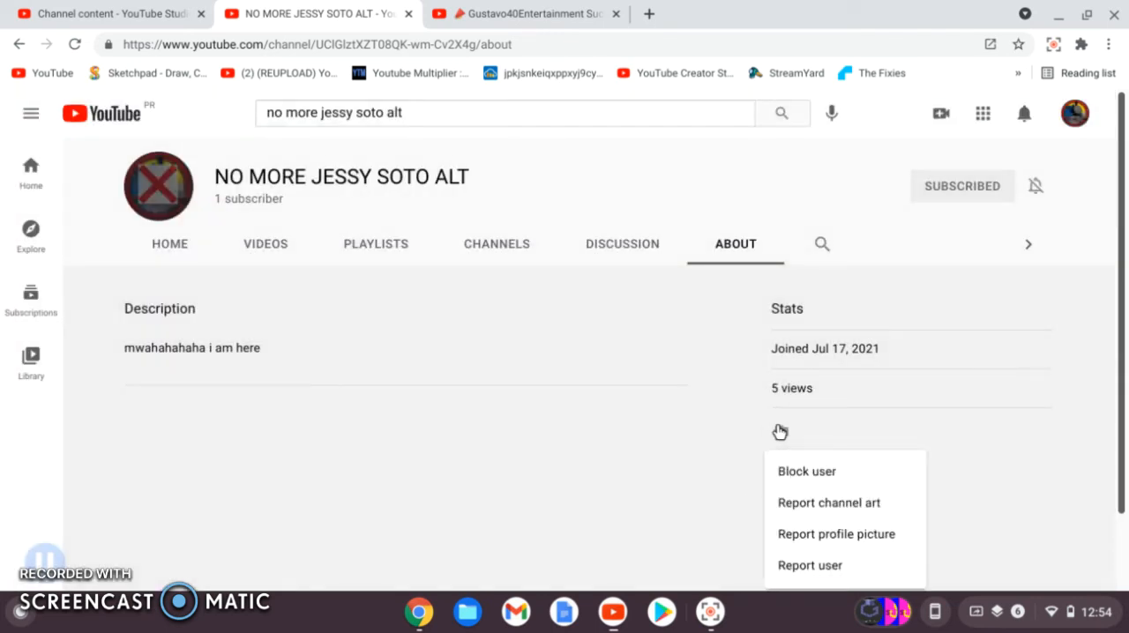
click(810, 564)
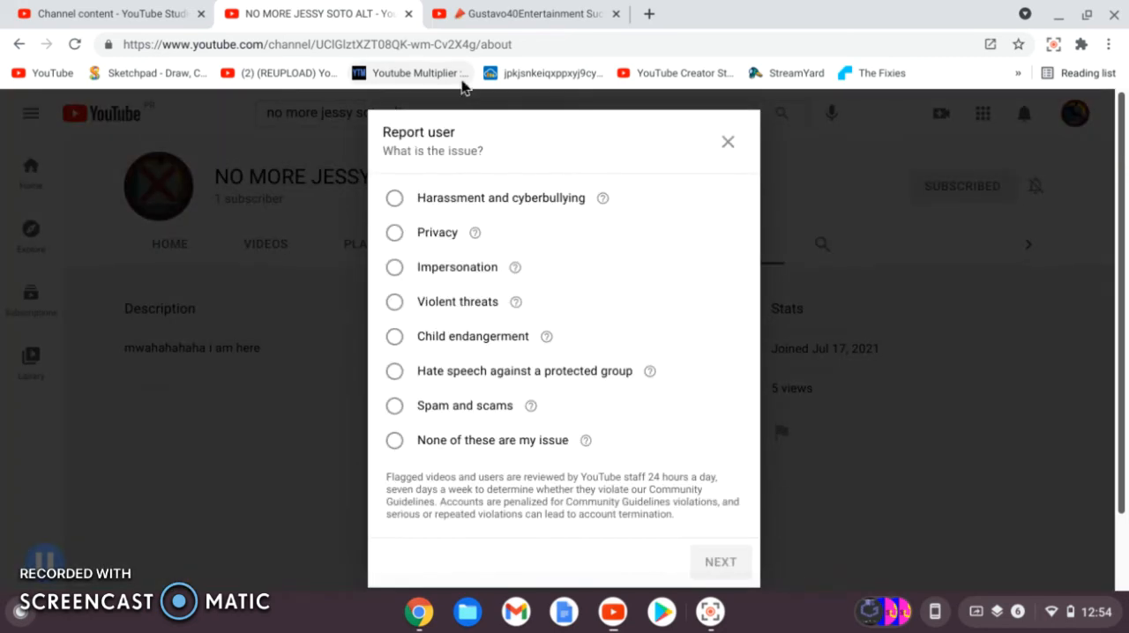
Choose 'Hate speech against a protected group' and flag the video 'i bloked jessy soto alt'
click(395, 370)
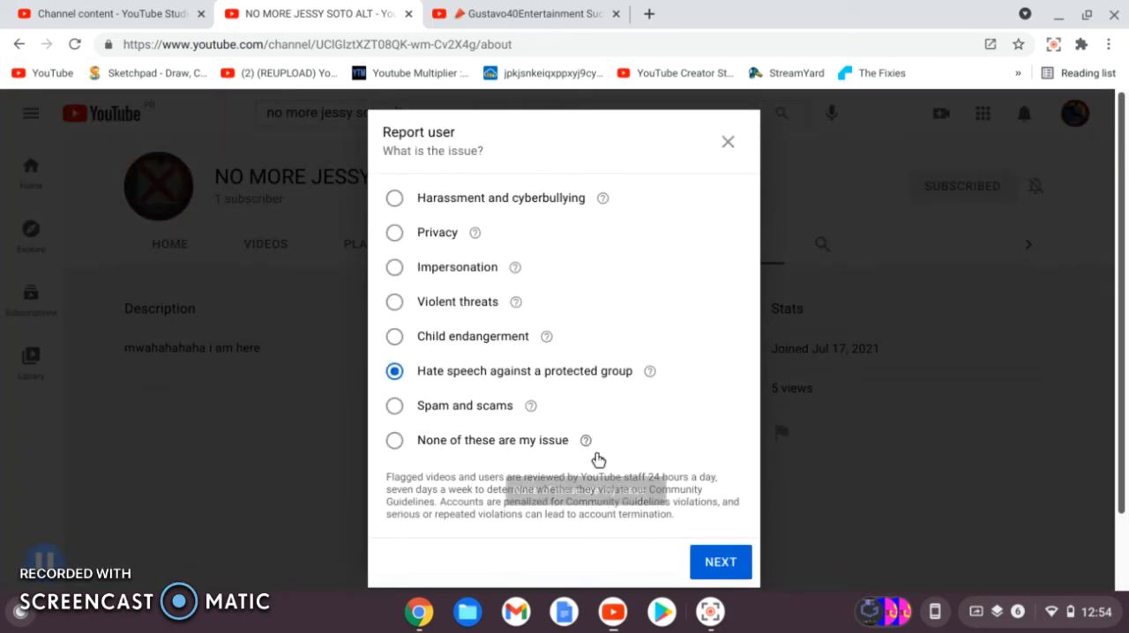
click(719, 560)
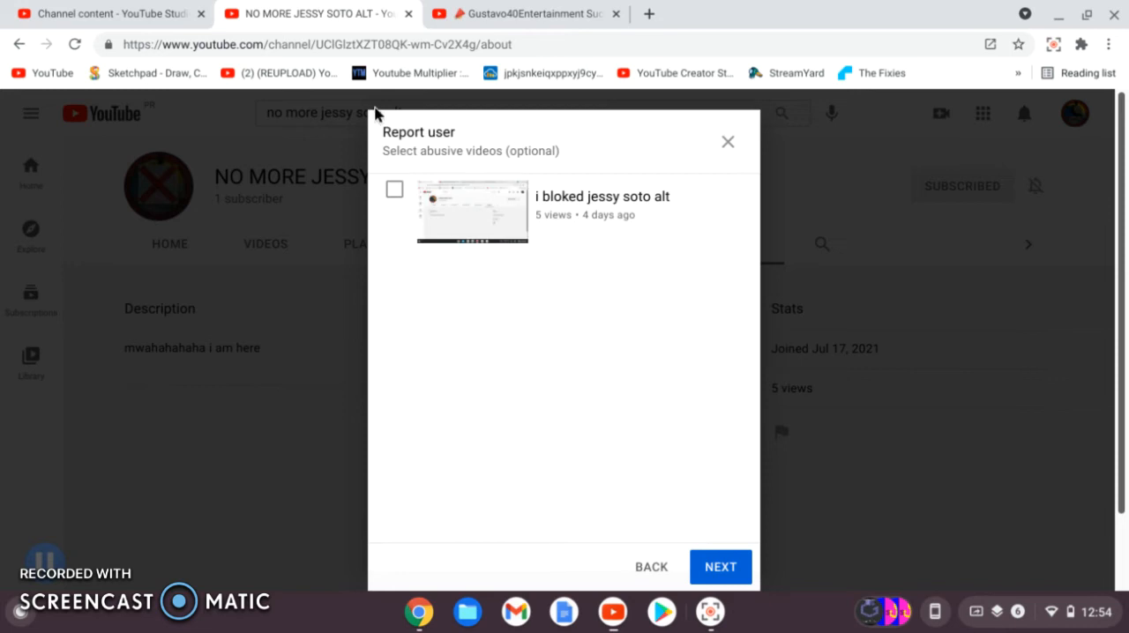
click(395, 189)
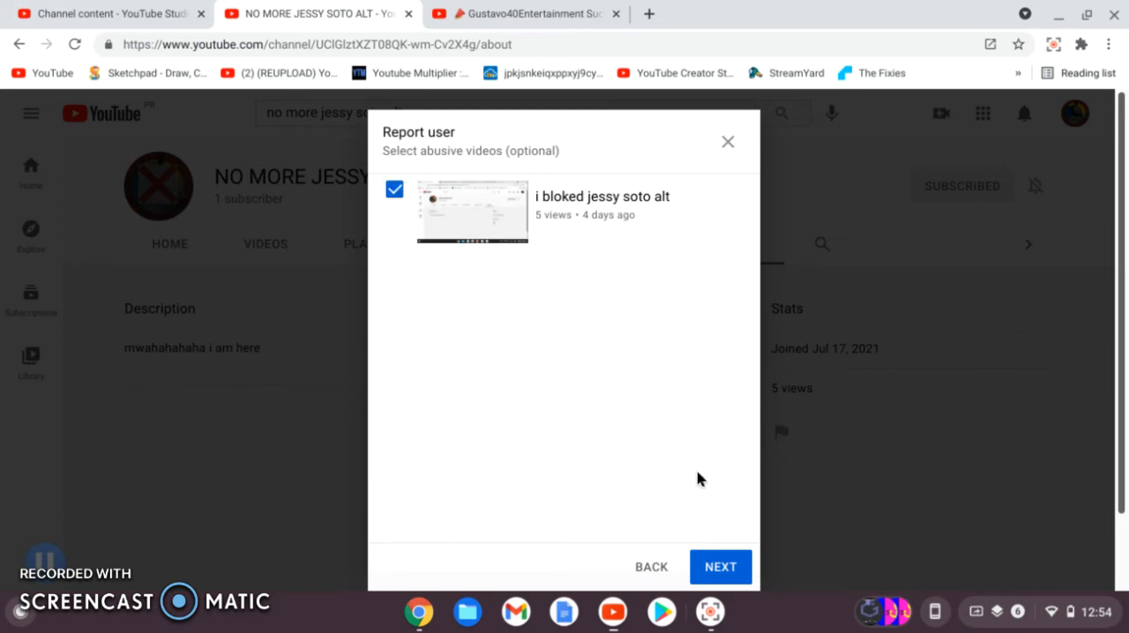
click(719, 566)
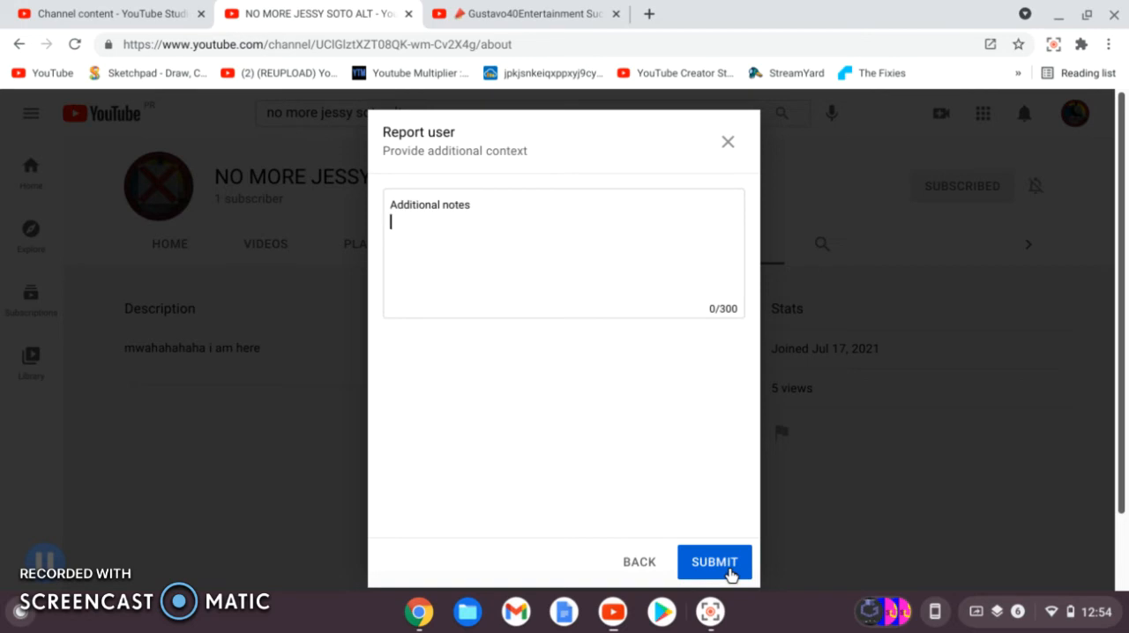
Write the additional note 'he bloked me!!!!!!!!!!!!!', removing the stray digits
text(he)
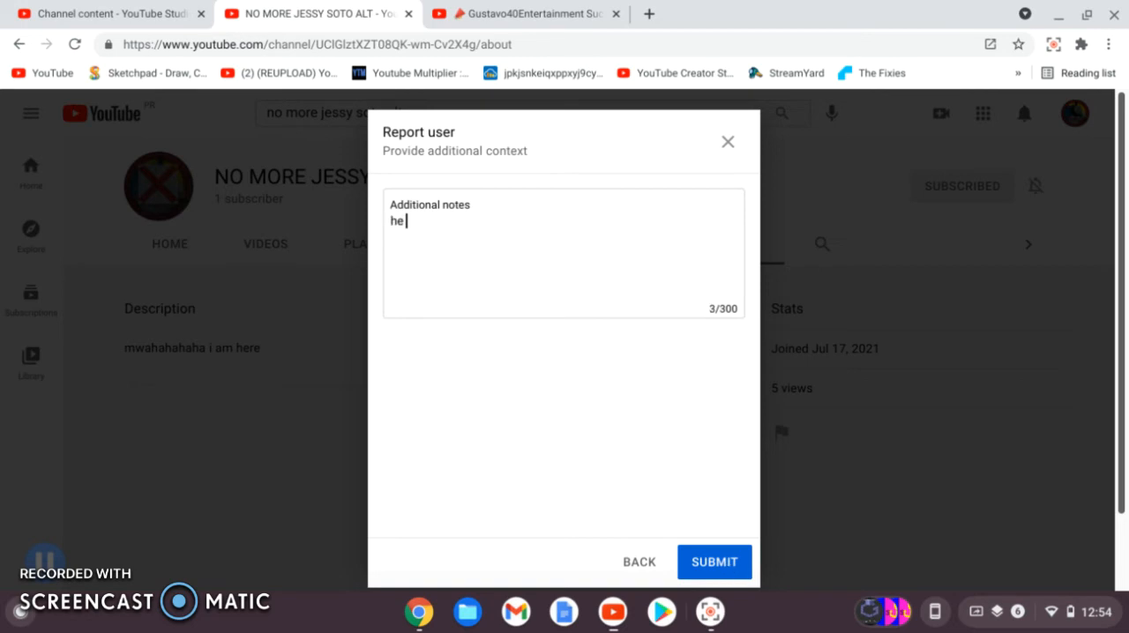
text(b)
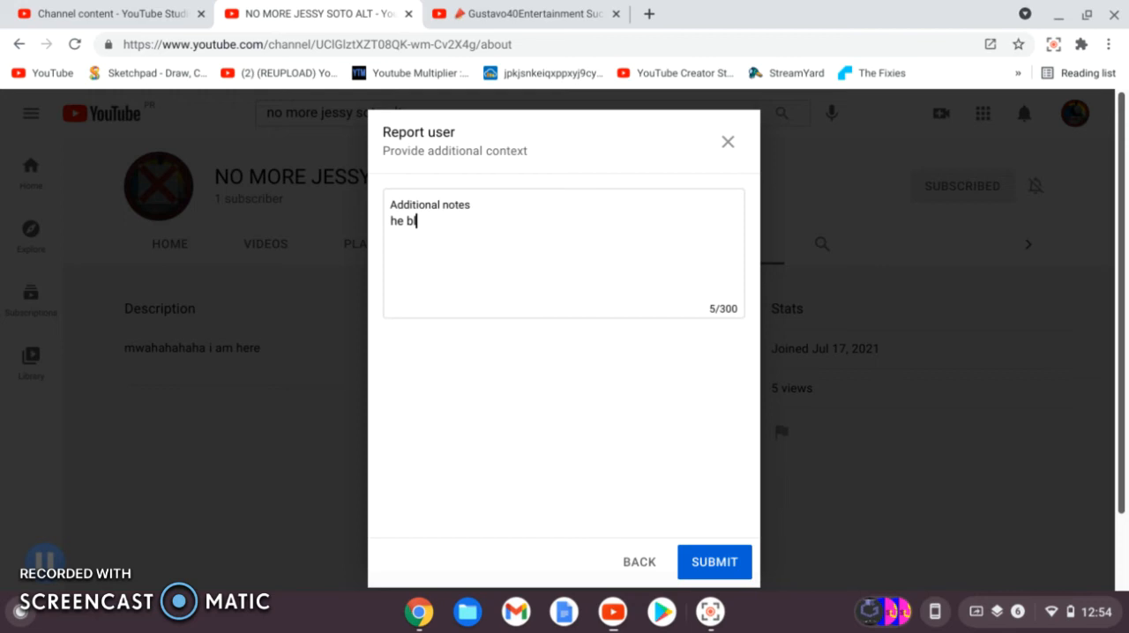
text(loked)
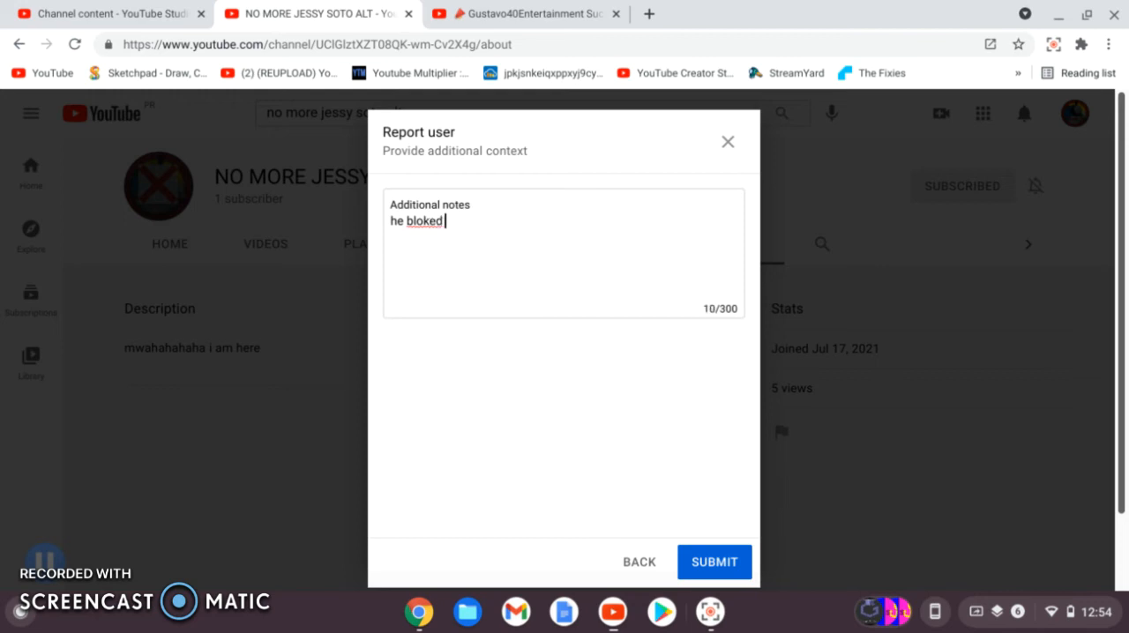
text(me)
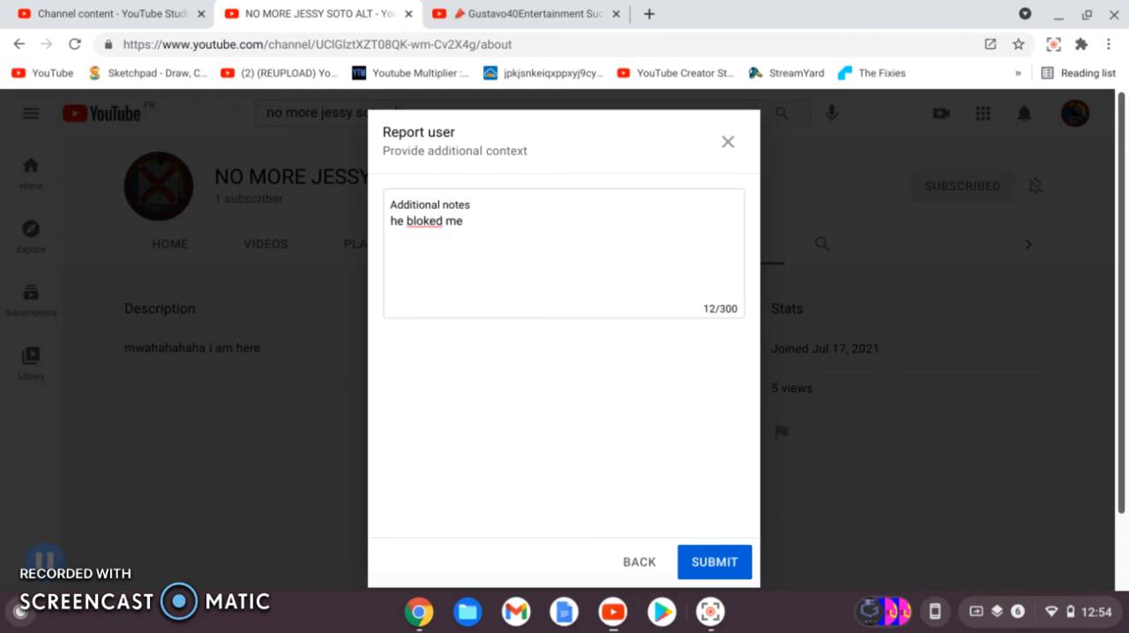
text(111111)
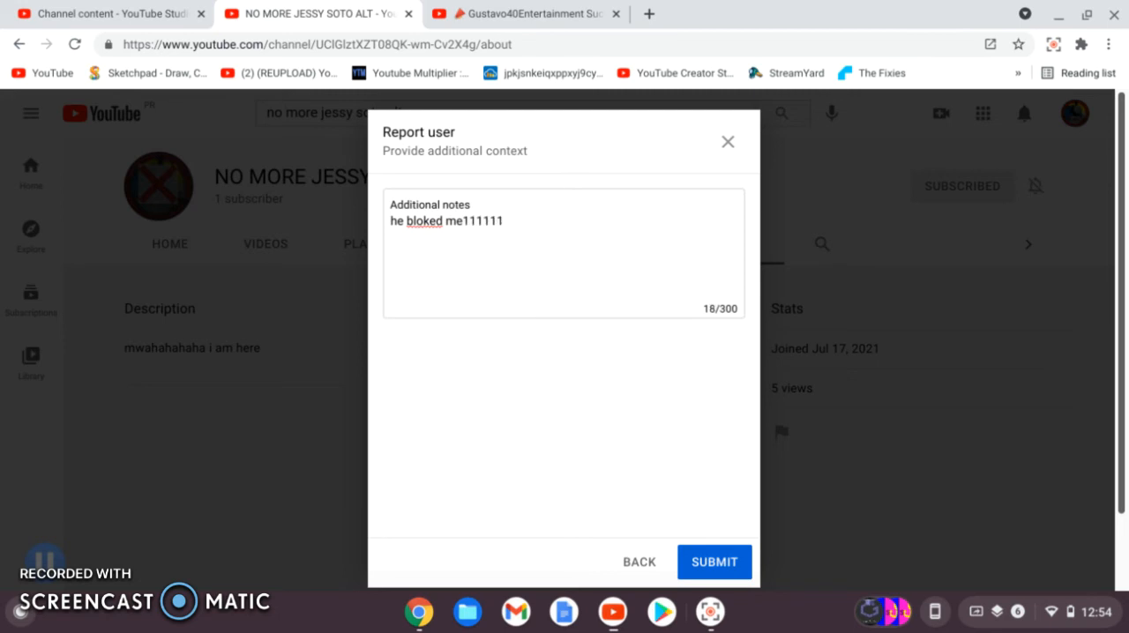
key(BackSpace)
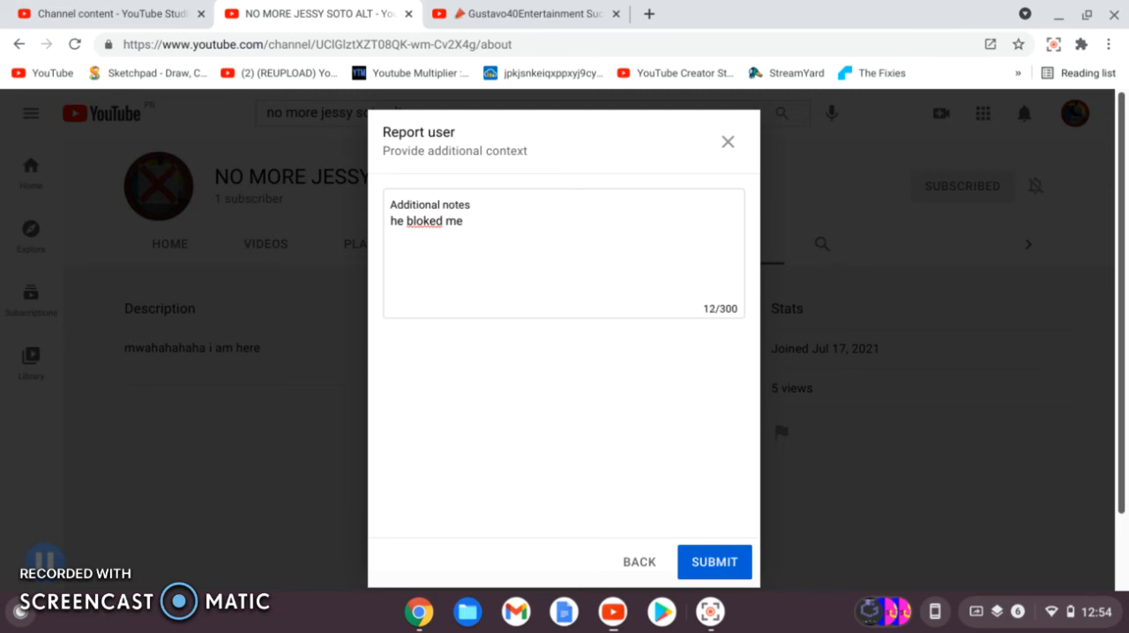
text(!!!!!!!!!!!!!)
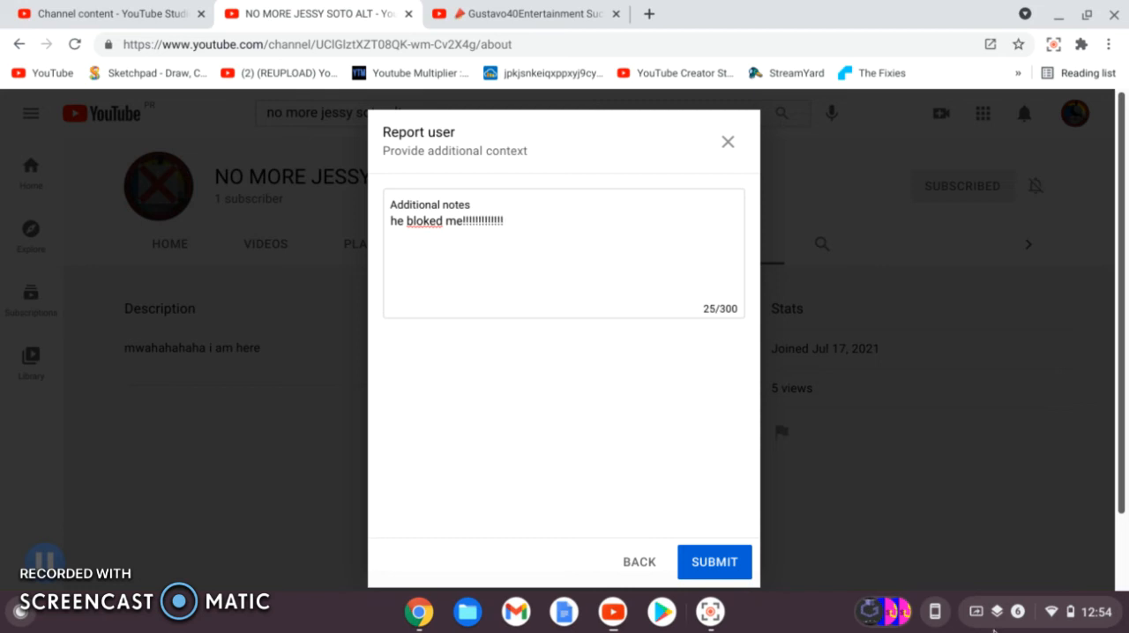
Submit the report and dismiss the 'We've received your report' confirmation
click(714, 561)
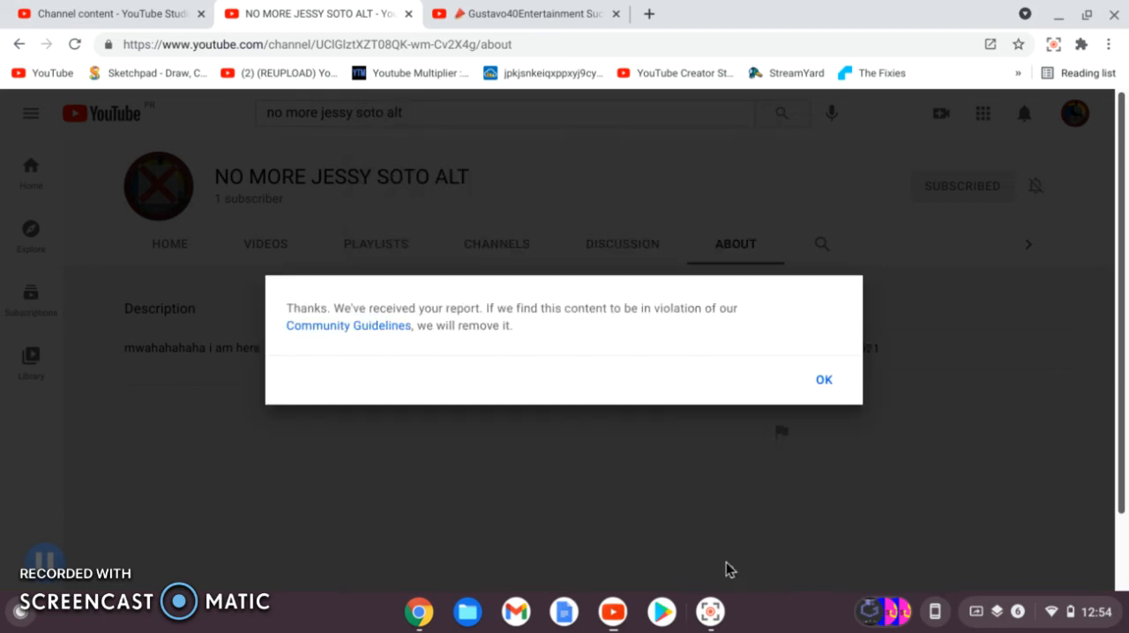
mouse_move(818, 427)
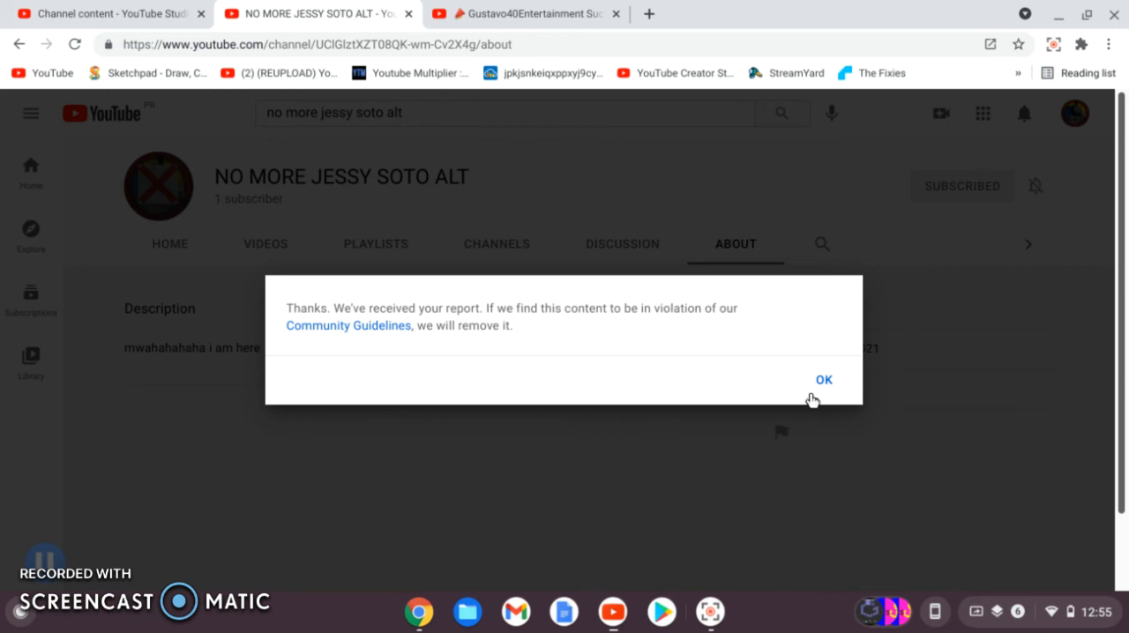
click(822, 380)
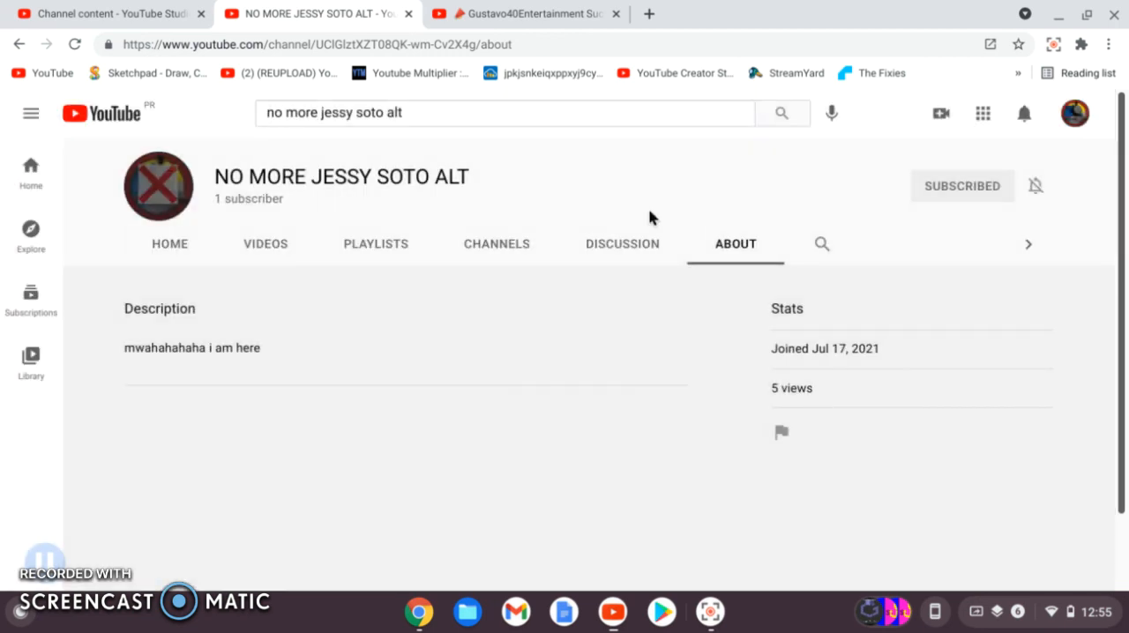
Return to the channel's Home page listing its single upload
click(169, 243)
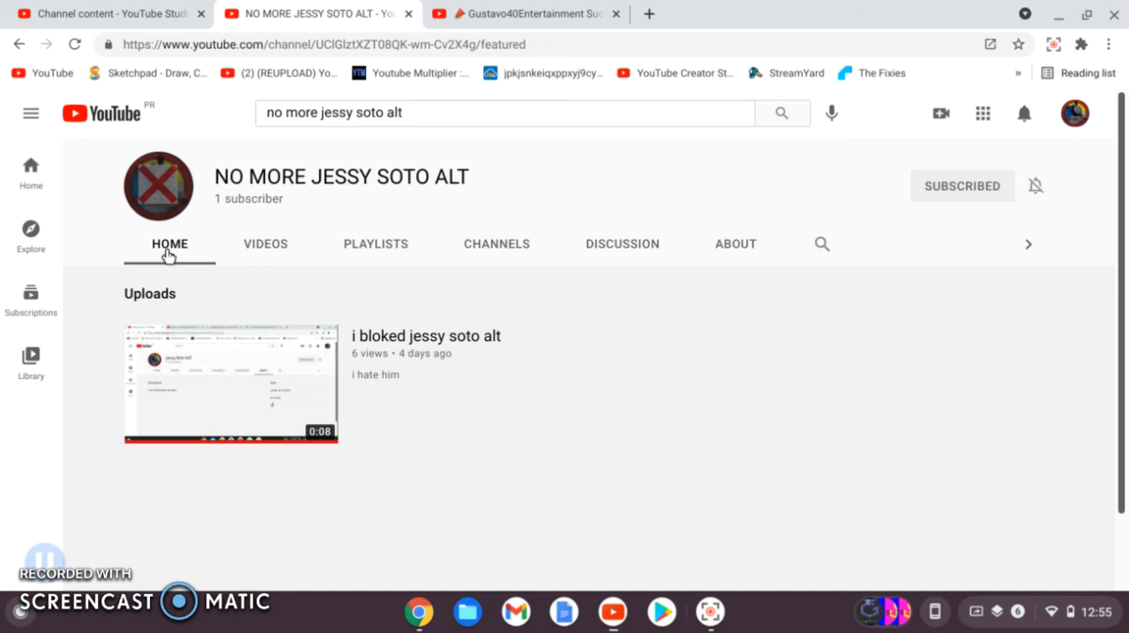
mouse_move(280, 325)
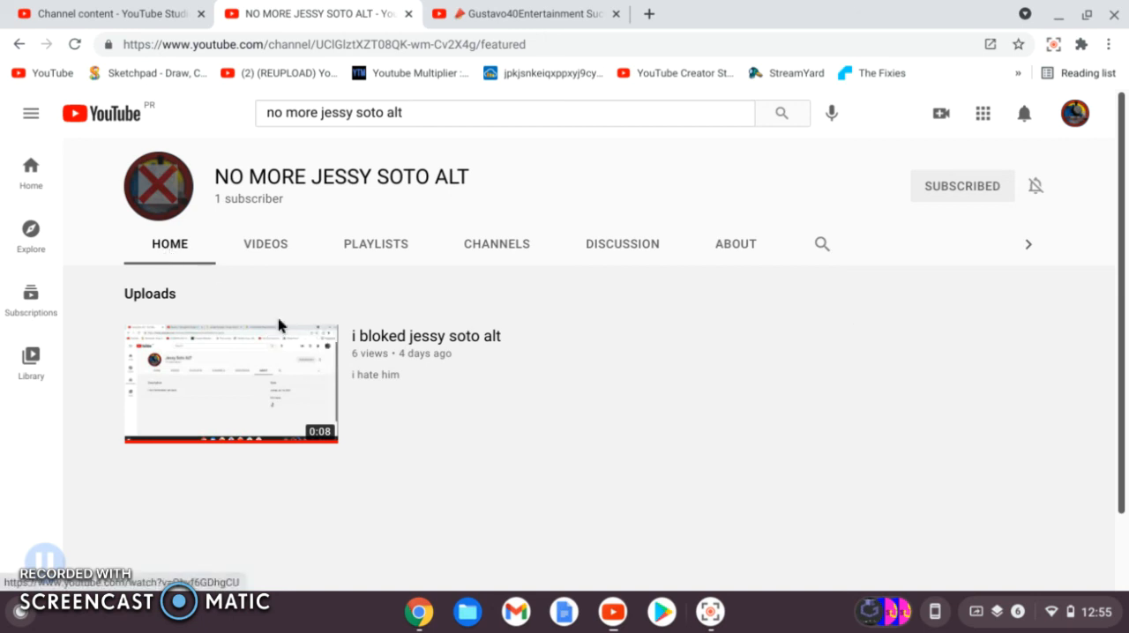
mouse_move(92, 442)
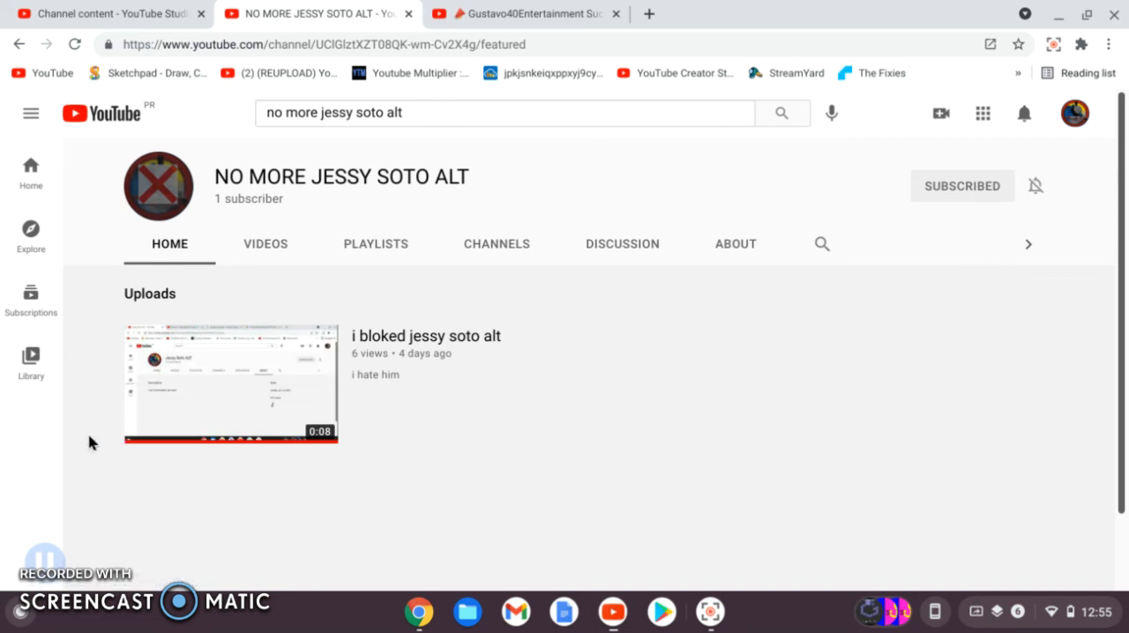